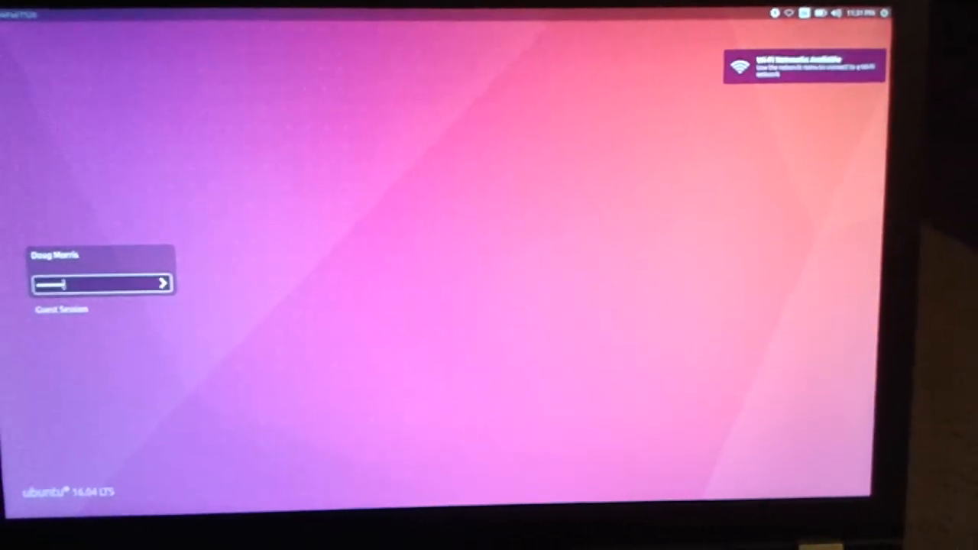
Step: Submit the typed password at the LightDM login screen to sign in
{"action": "key", "text": "Return"}
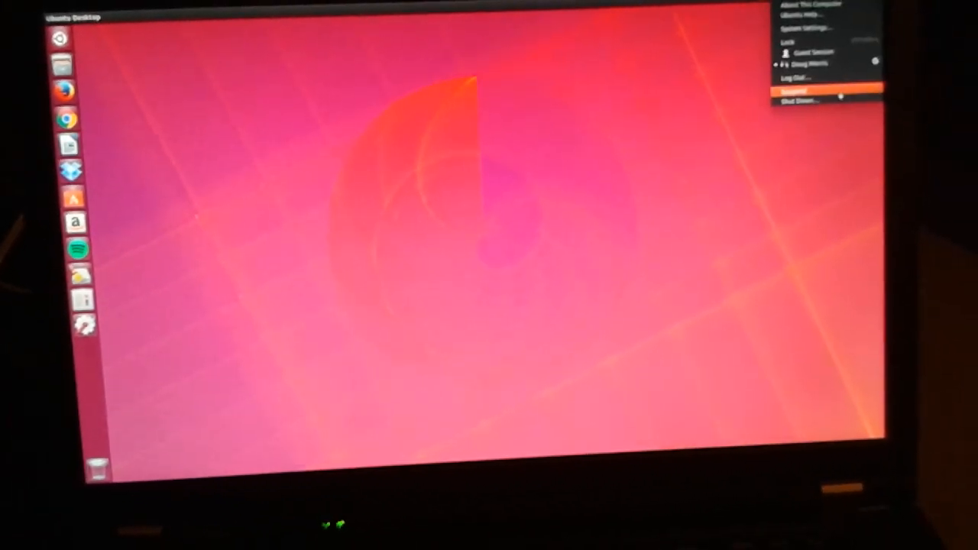
Step: Choose Shut Down from the session menu and confirm the shutdown
{"action": "left_click", "coordinate": [799, 99]}
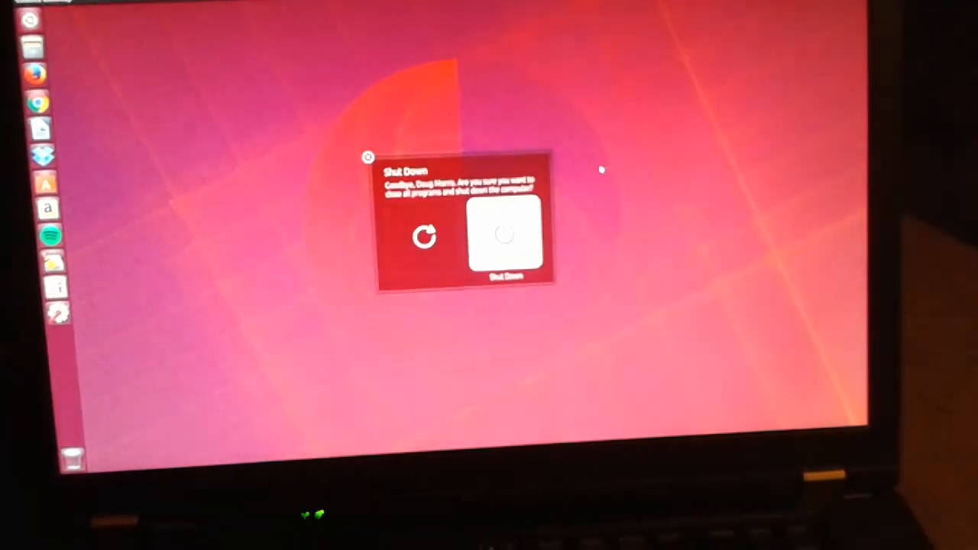
{"action": "left_click", "coordinate": [504, 235]}
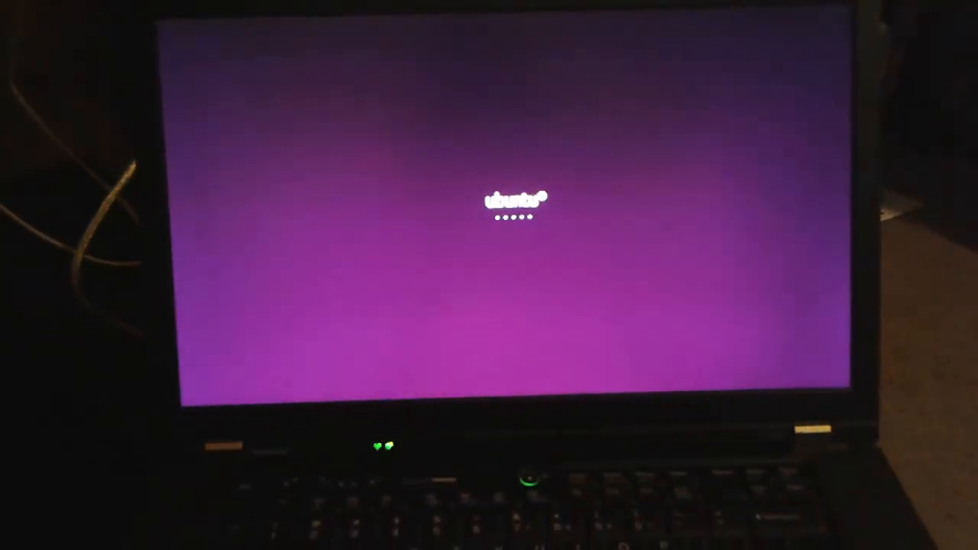